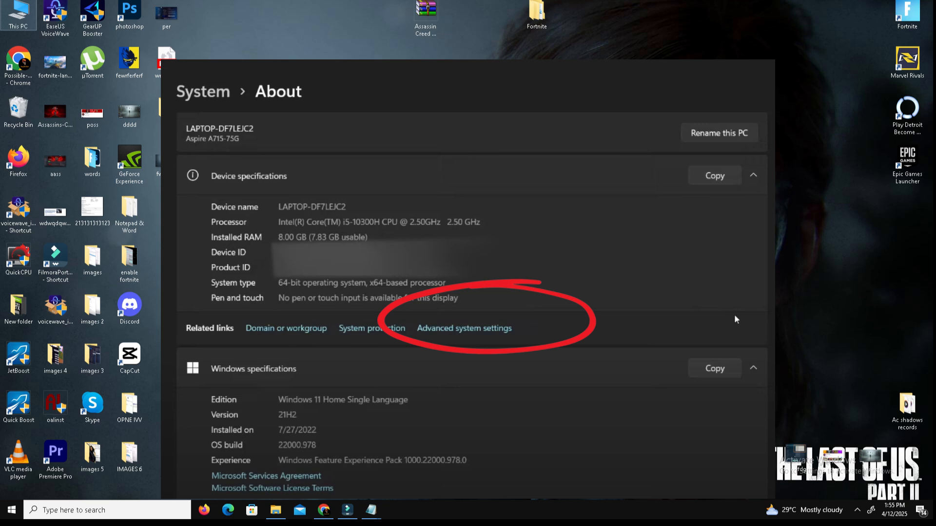
# Open Advanced system settings, then the Performance settings on the Advanced tab
pyautogui.click(464, 328)
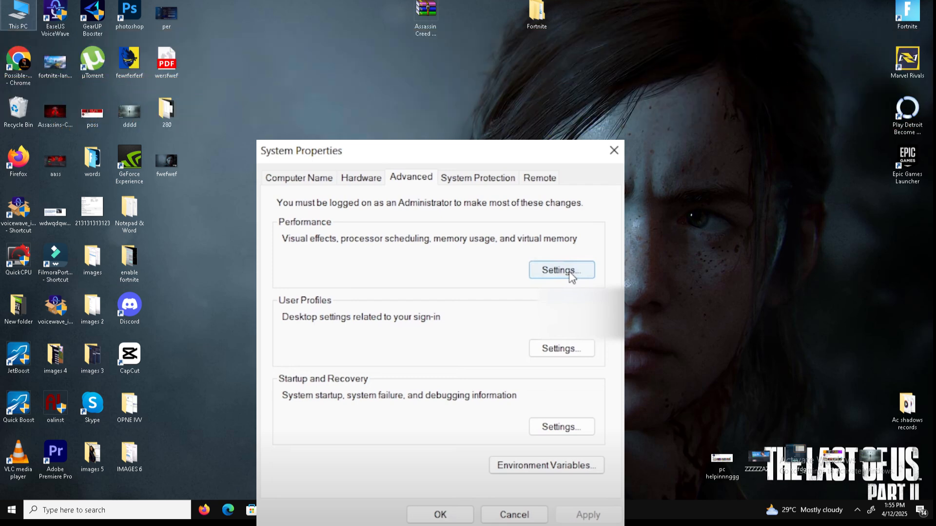
pyautogui.click(560, 270)
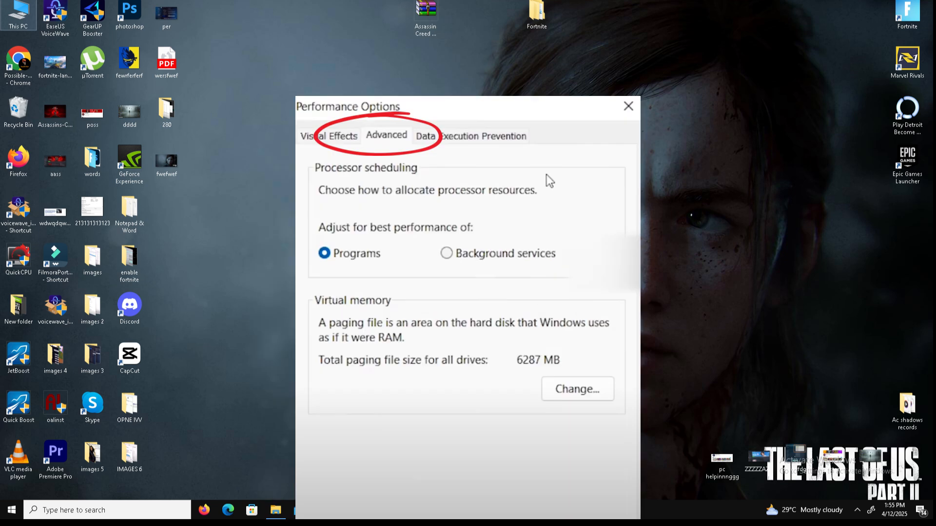
# Open the Virtual Memory dialog from Performance Options
pyautogui.click(575, 388)
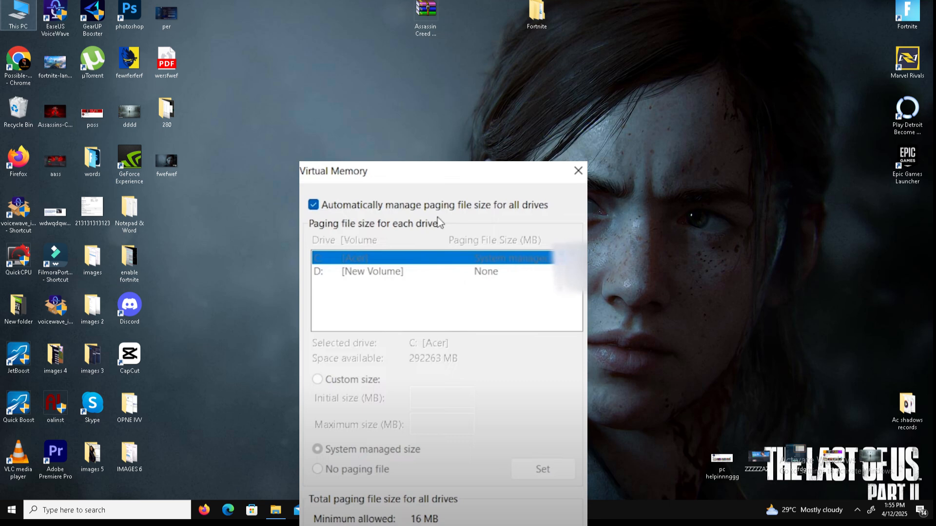
# Enter the C: paging file size values and confirm the dialogs
pyautogui.write('20000')
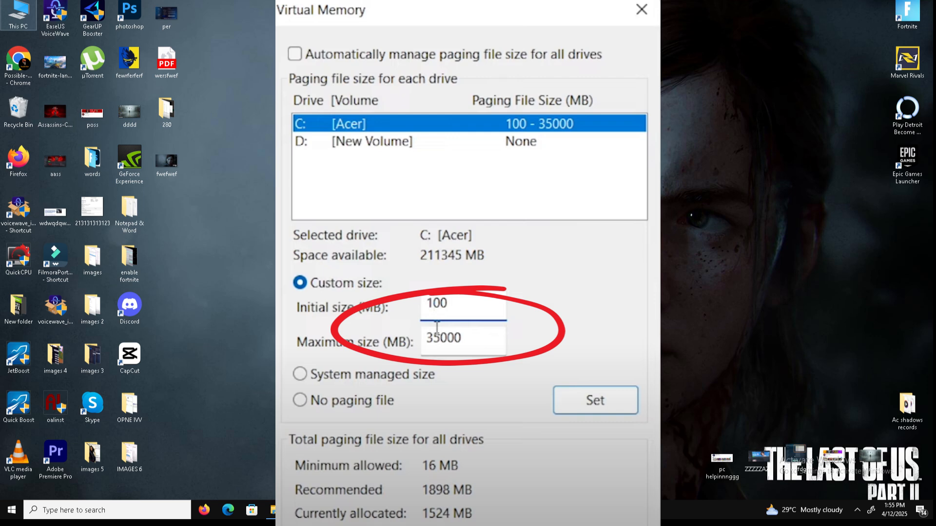
pyautogui.click(640, 9)
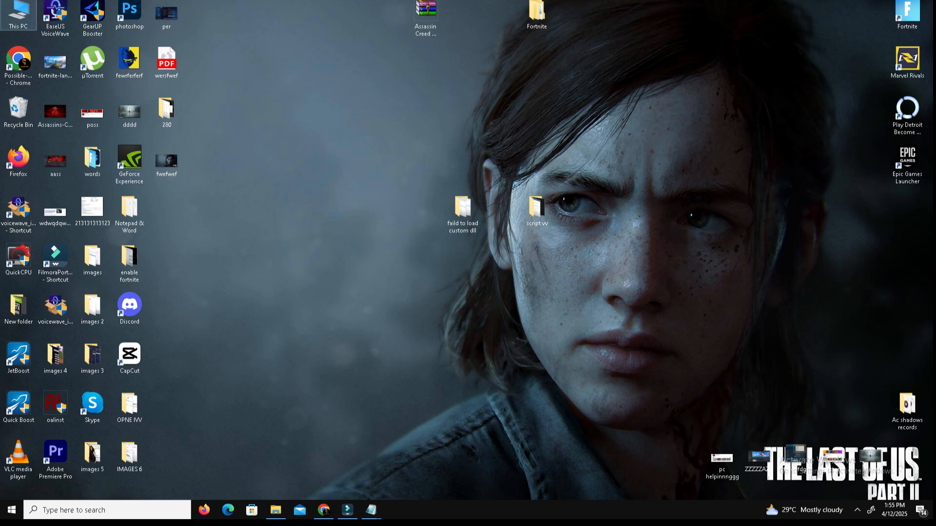